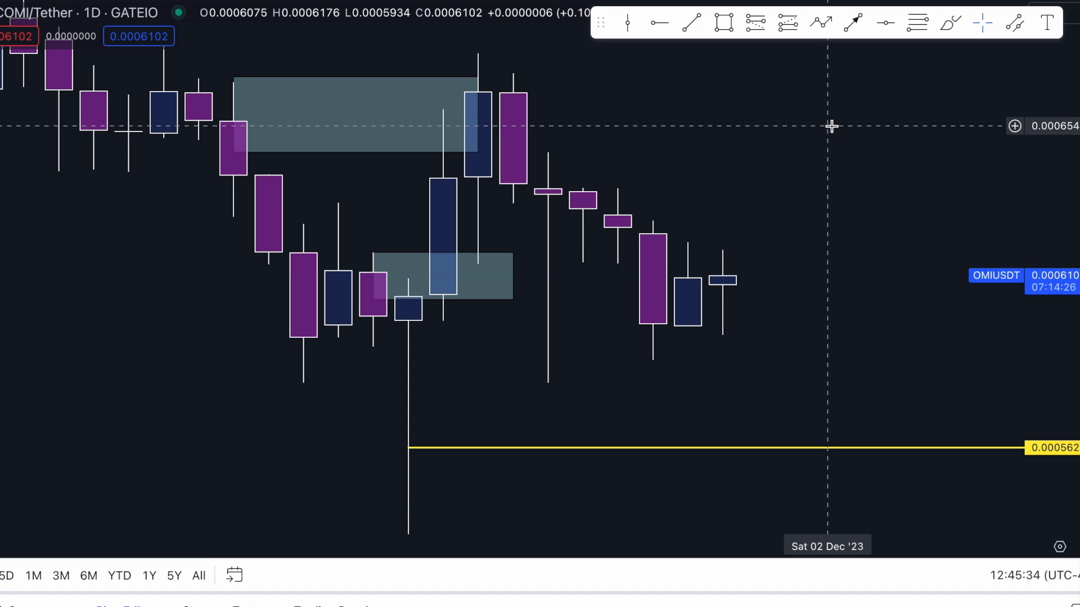
{"action": "mouse_move", "coordinate": [821, 112]}
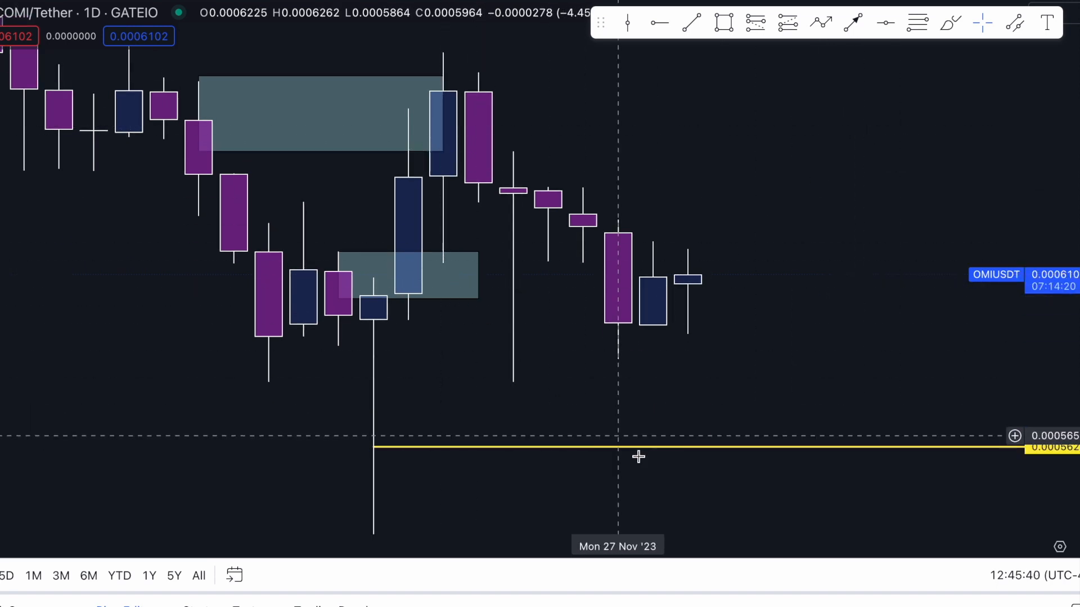
{"action": "mouse_move", "coordinate": [735, 353]}
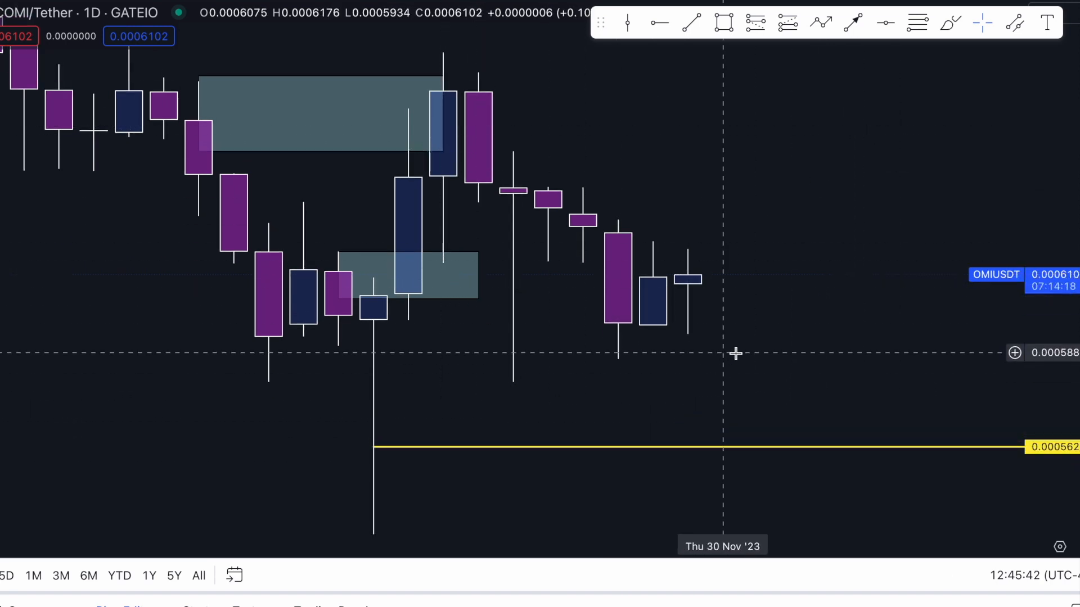
{"action": "mouse_move", "coordinate": [457, 343]}
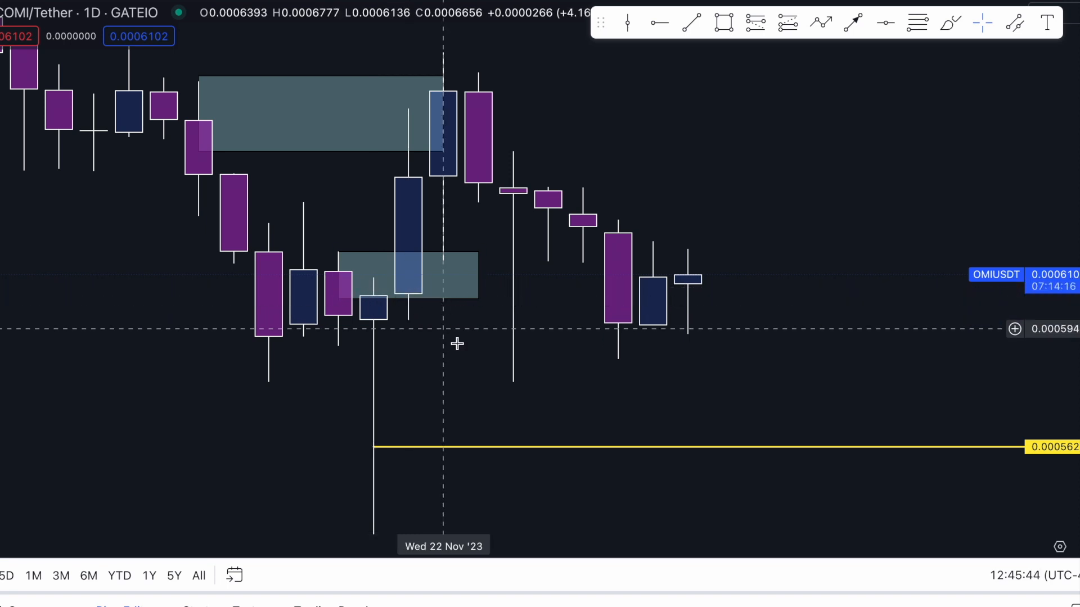
{"action": "mouse_move", "coordinate": [484, 423]}
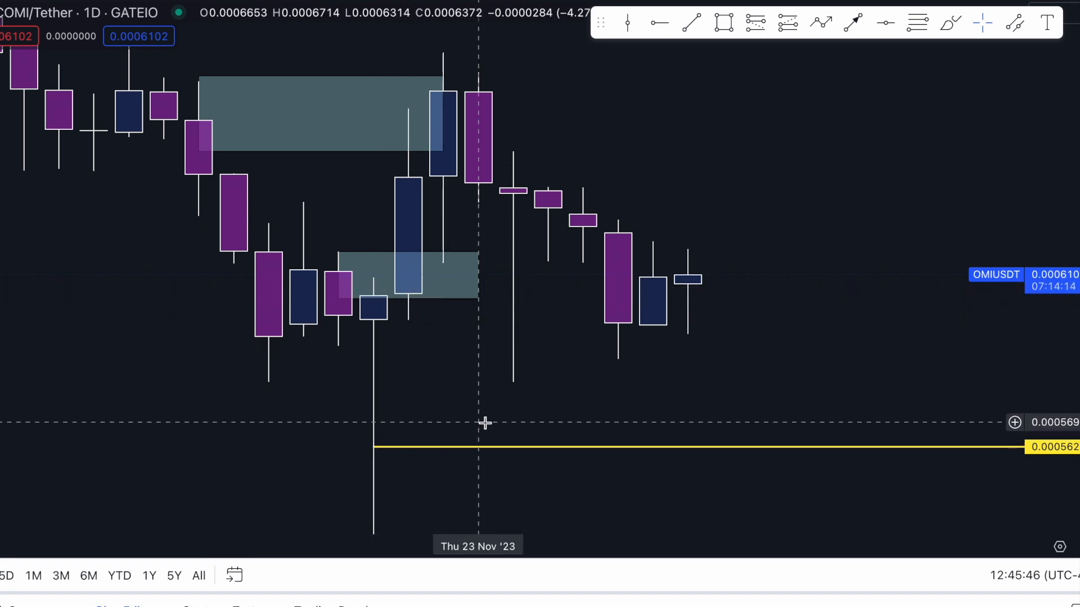
{"action": "mouse_move", "coordinate": [343, 141]}
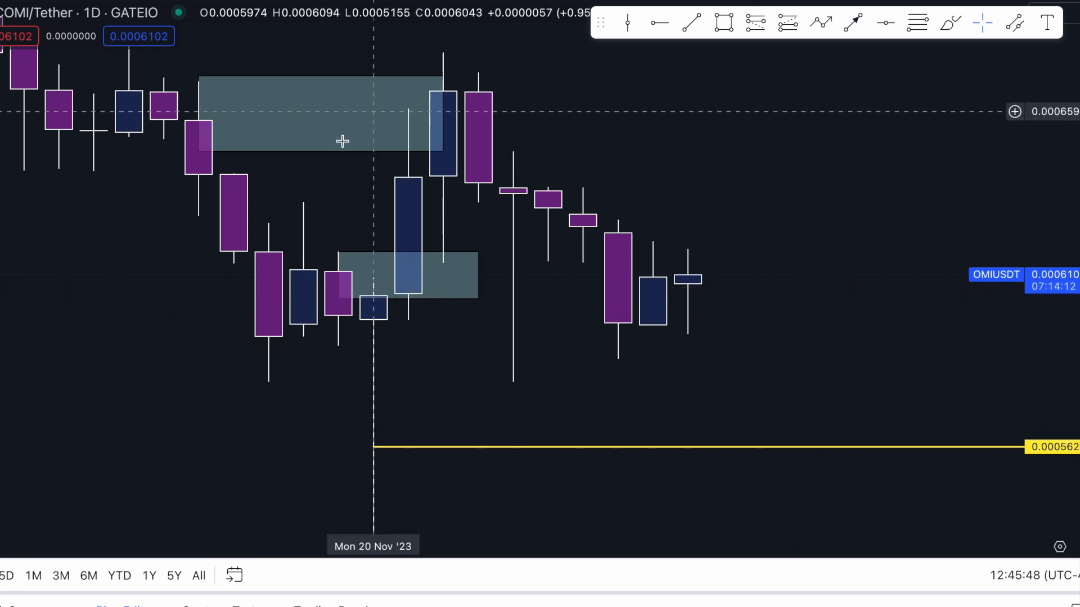
{"action": "mouse_move", "coordinate": [499, 296]}
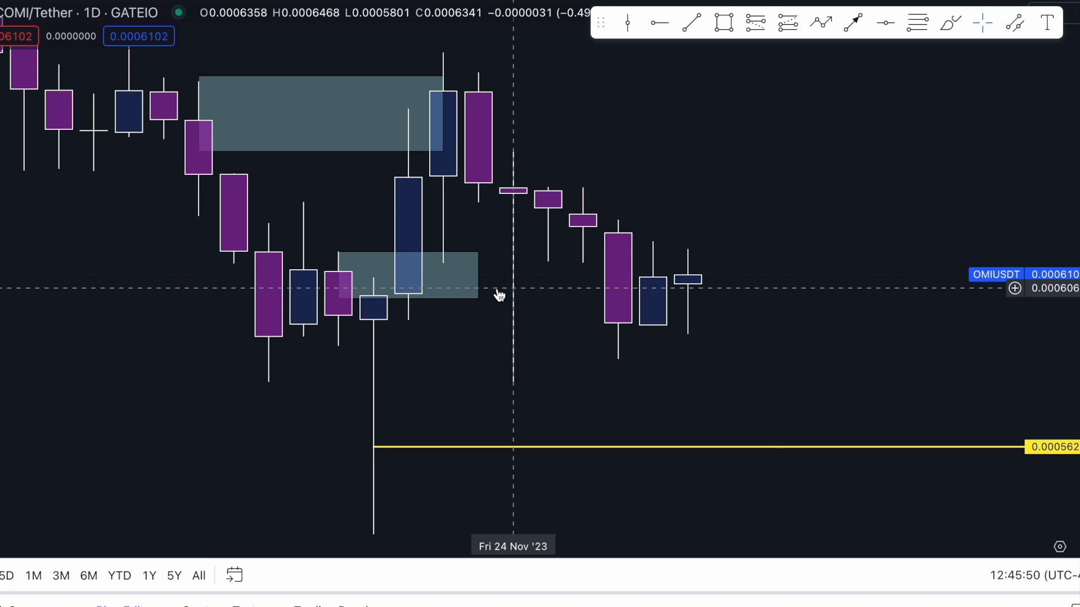
{"action": "mouse_move", "coordinate": [524, 214]}
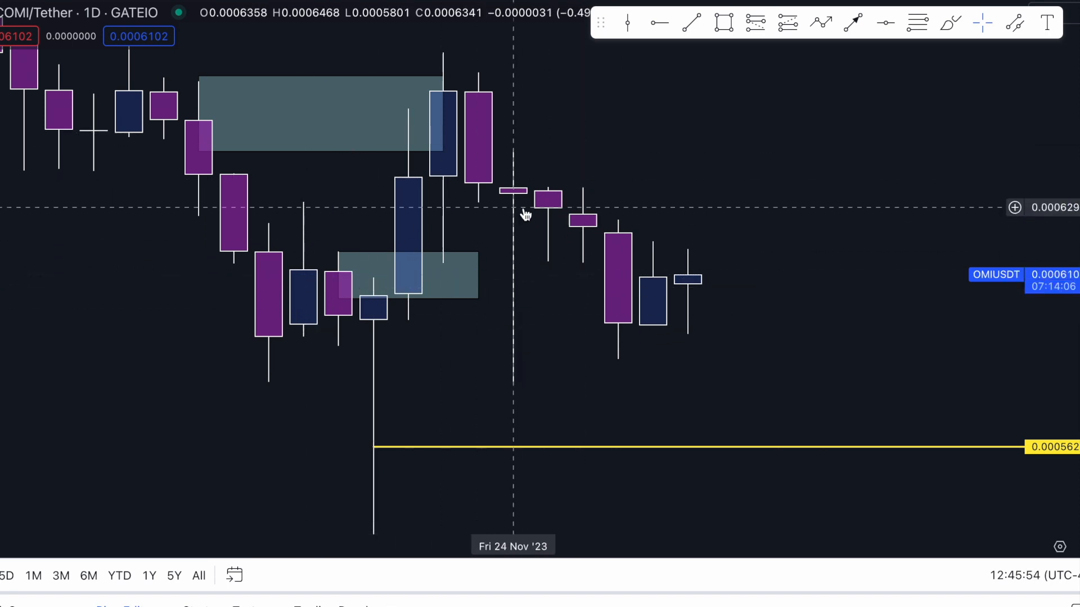
{"action": "mouse_move", "coordinate": [641, 182]}
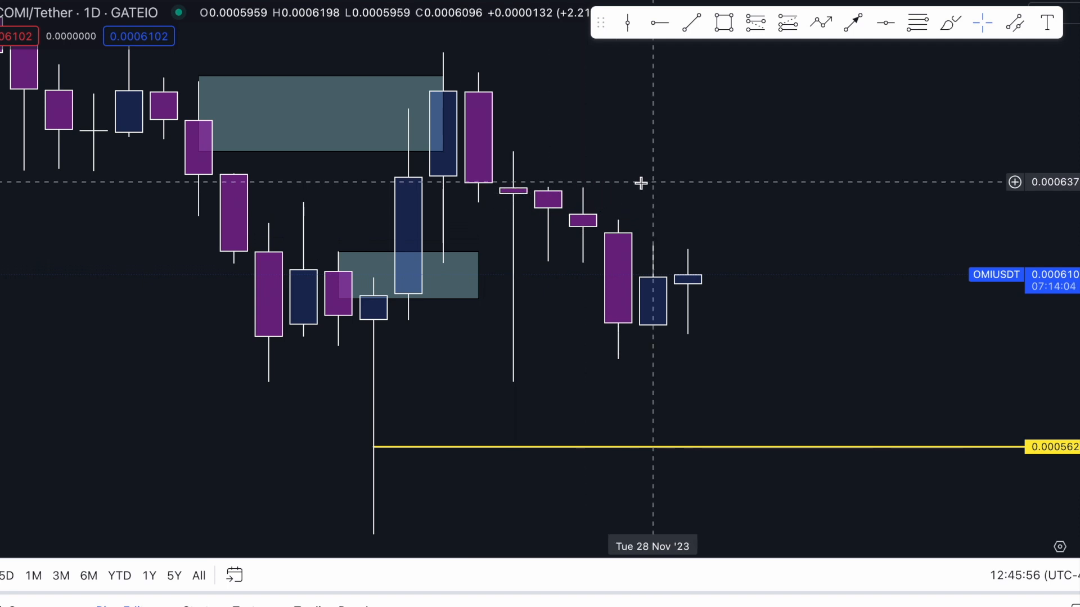
{"action": "mouse_move", "coordinate": [641, 186]}
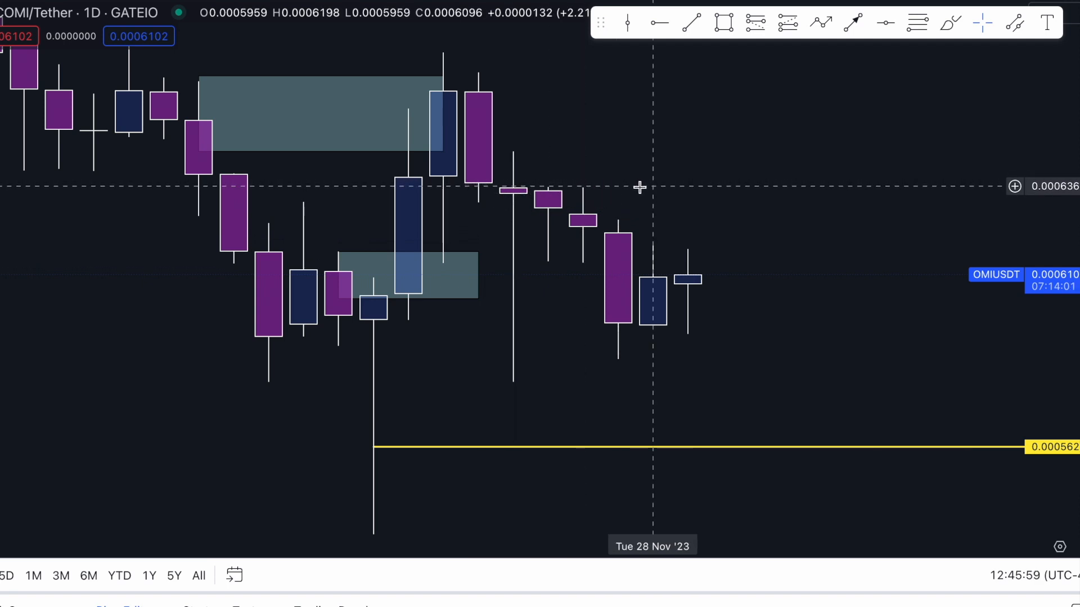
{"action": "mouse_move", "coordinate": [460, 196]}
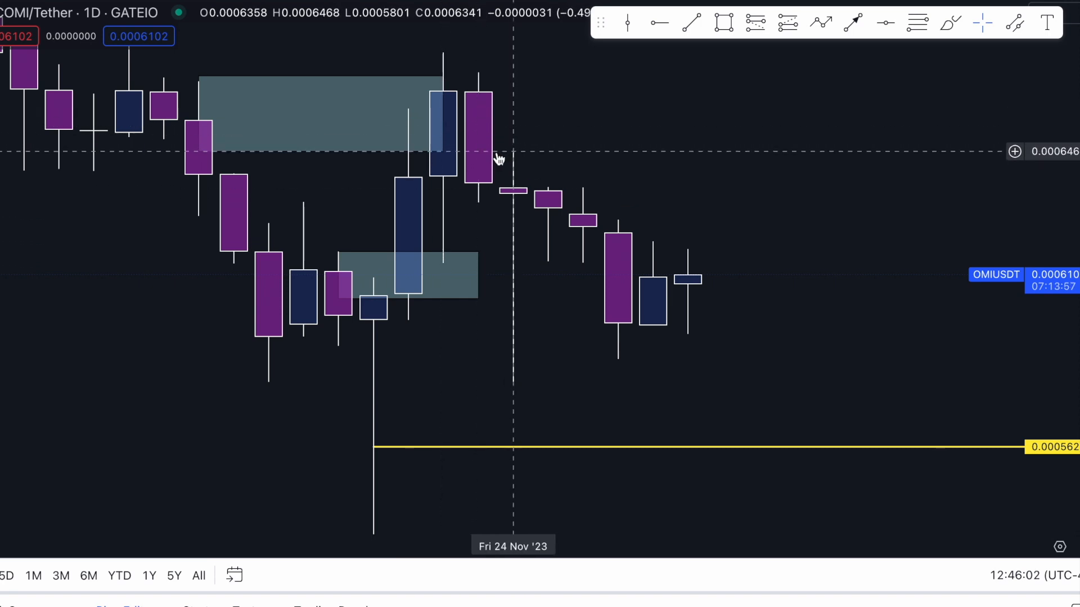
{"action": "mouse_move", "coordinate": [877, 154]}
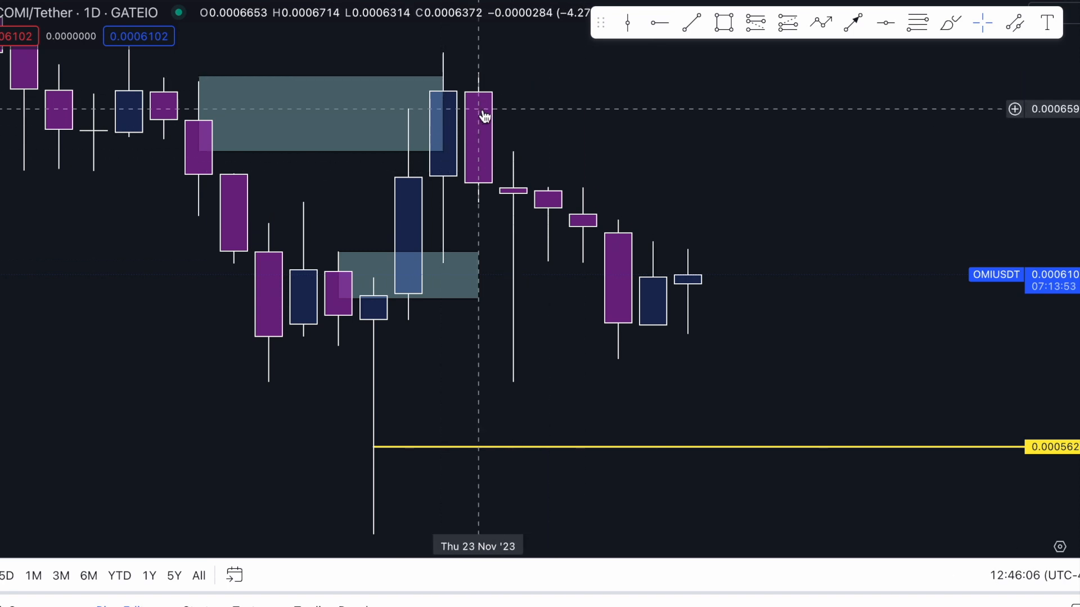
{"action": "mouse_move", "coordinate": [512, 110]}
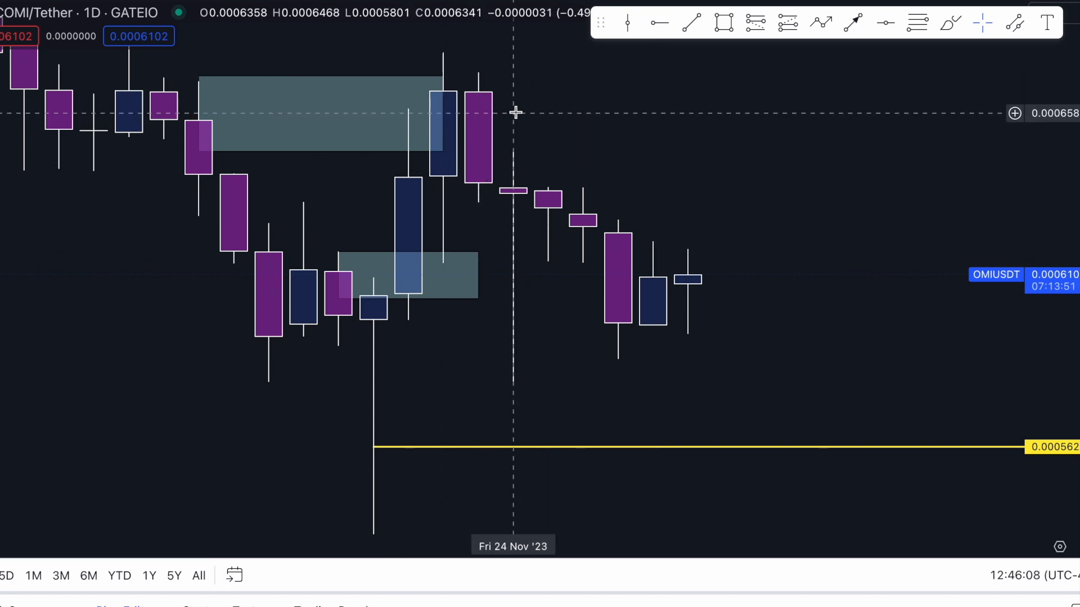
{"action": "mouse_move", "coordinate": [754, 187]}
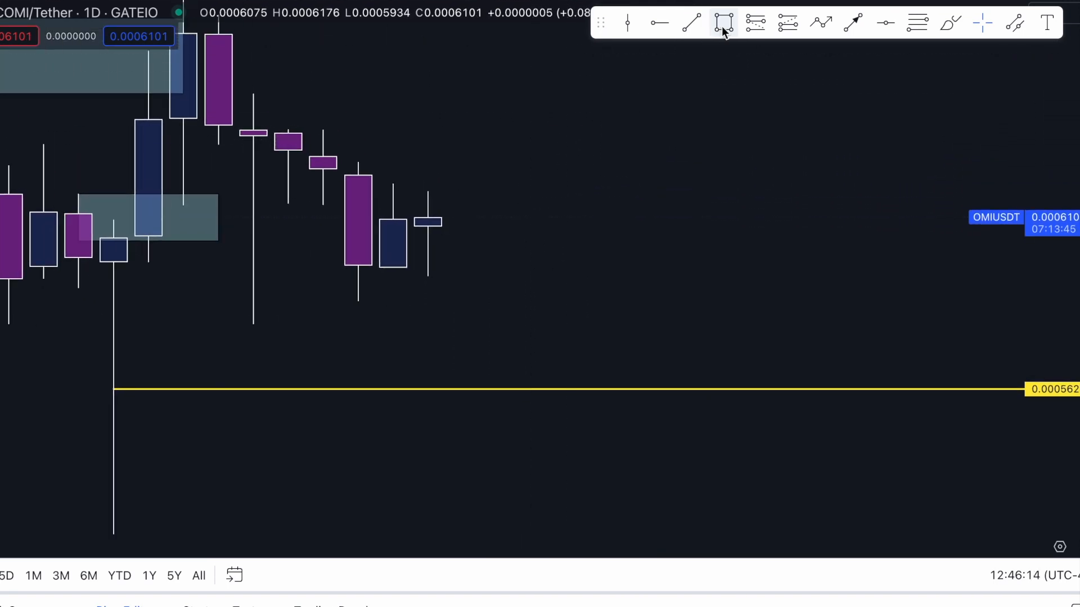
- Draw a tall candle block right of the latest candles and sketch a footprint grid beside it
{"action": "left_click_drag", "start_coordinate": [654, 85], "coordinate": [672, 277]}
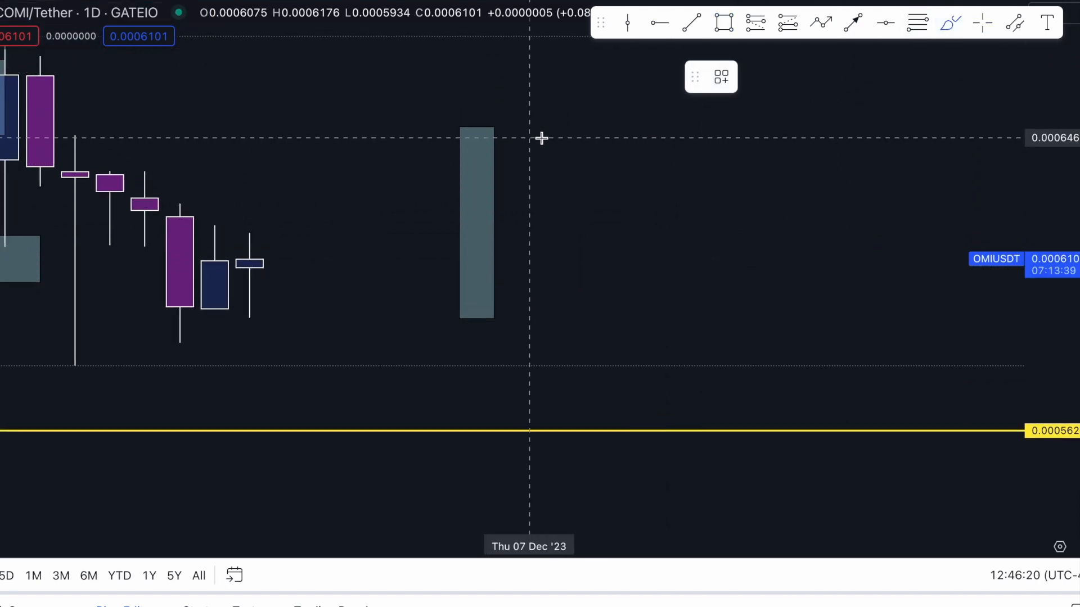
{"action": "left_click_drag", "start_coordinate": [529, 137], "coordinate": [558, 152]}
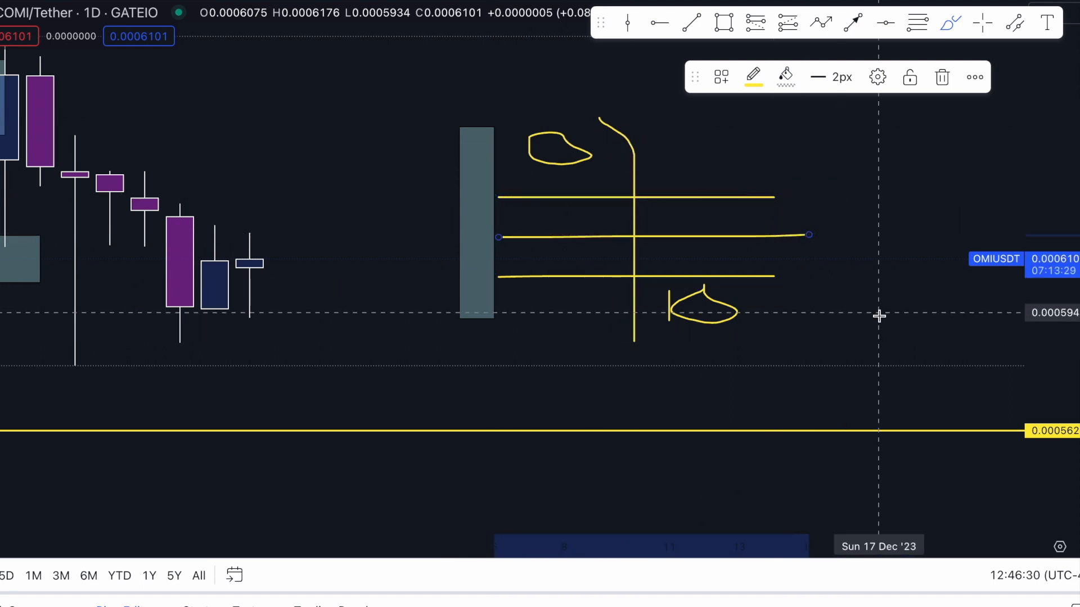
{"action": "mouse_move", "coordinate": [715, 310]}
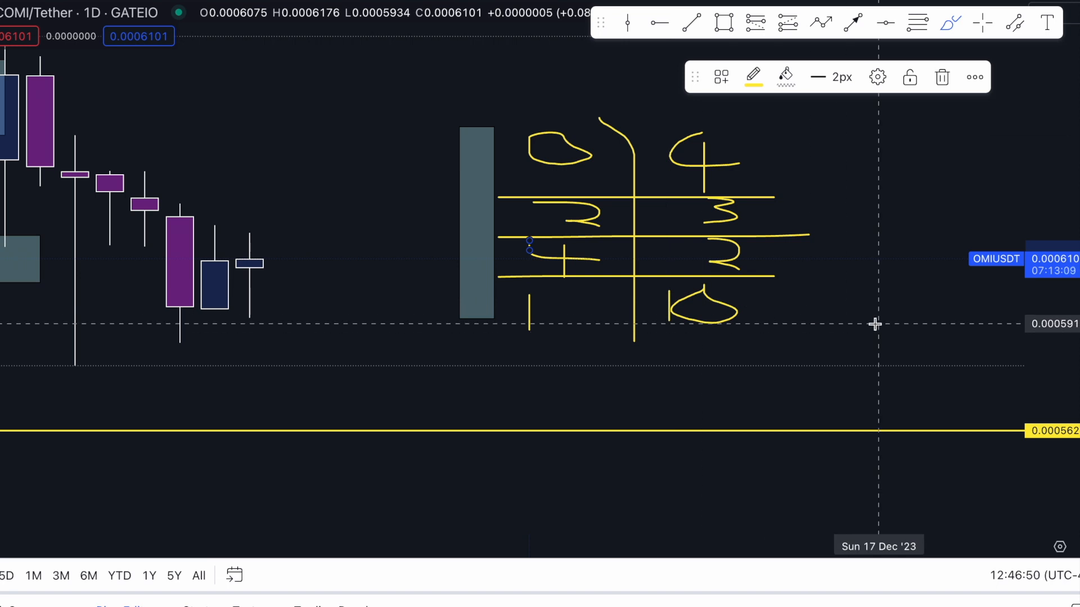
{"action": "mouse_move", "coordinate": [771, 324]}
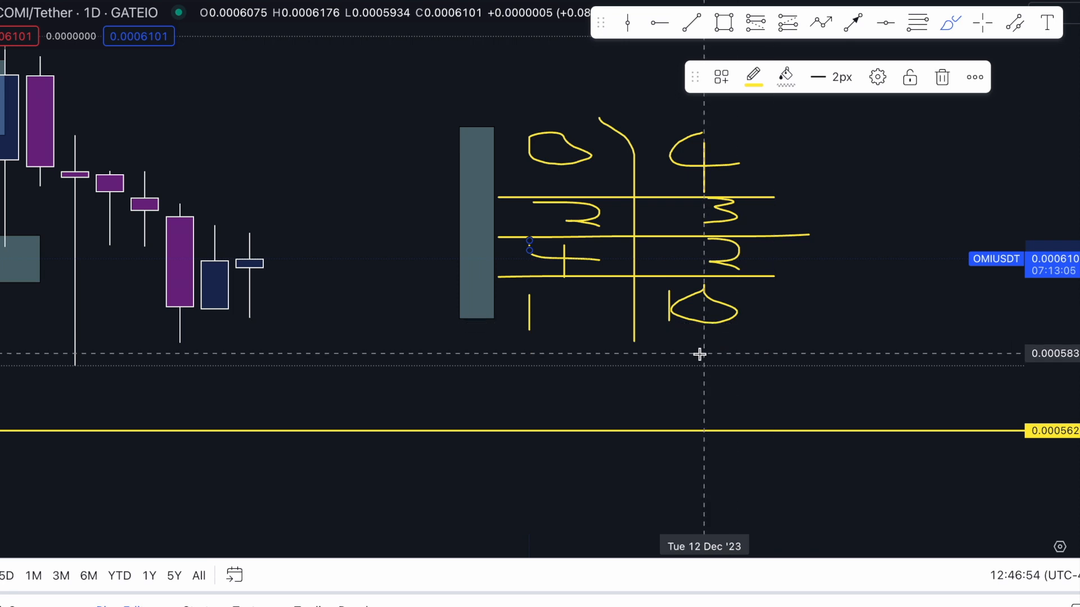
{"action": "mouse_move", "coordinate": [473, 316]}
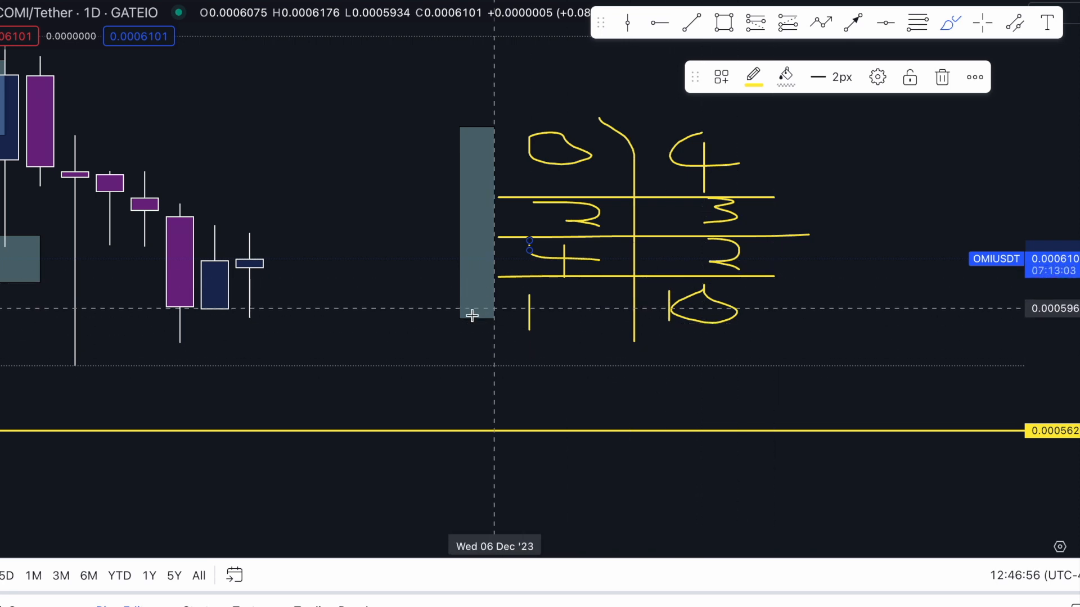
{"action": "mouse_move", "coordinate": [462, 216]}
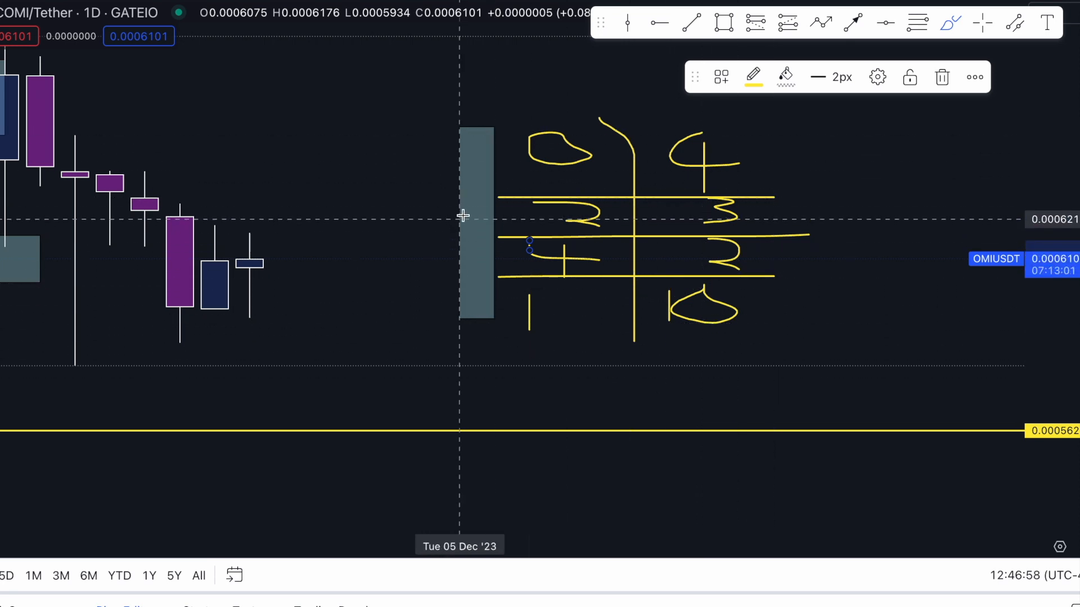
{"action": "mouse_move", "coordinate": [648, 340]}
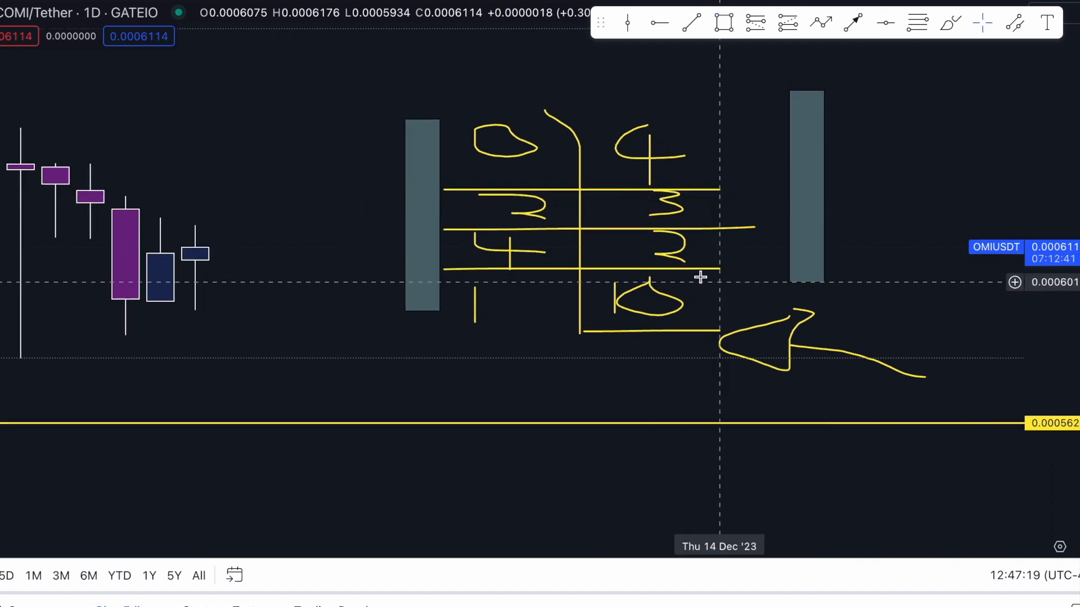
{"action": "mouse_move", "coordinate": [544, 139]}
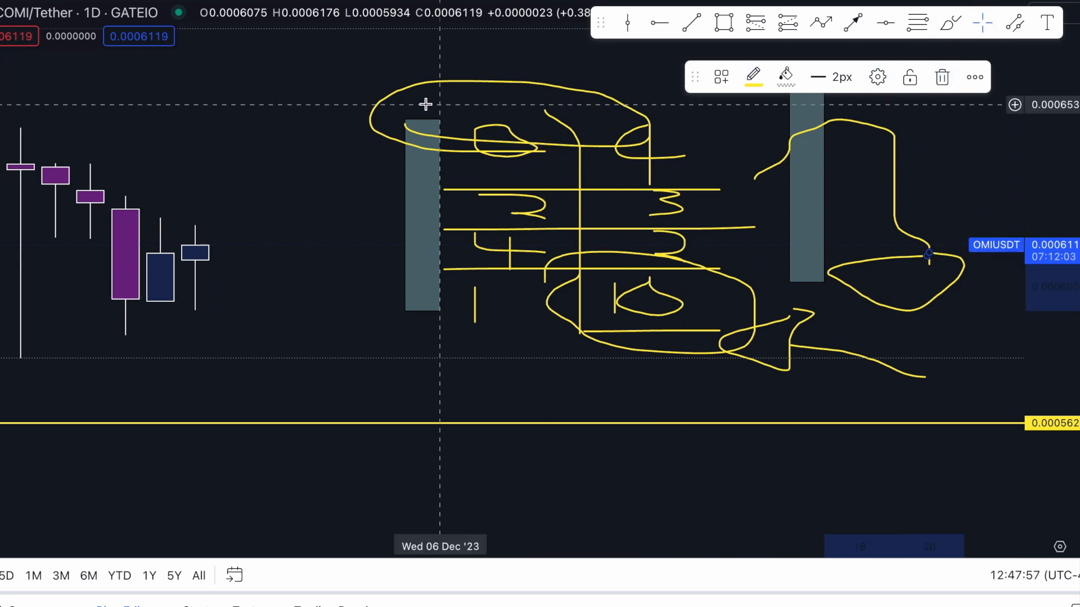
- Choose a drawing tool from the top toolbar to mark up the footprint sketch
{"action": "left_click", "coordinate": [723, 23]}
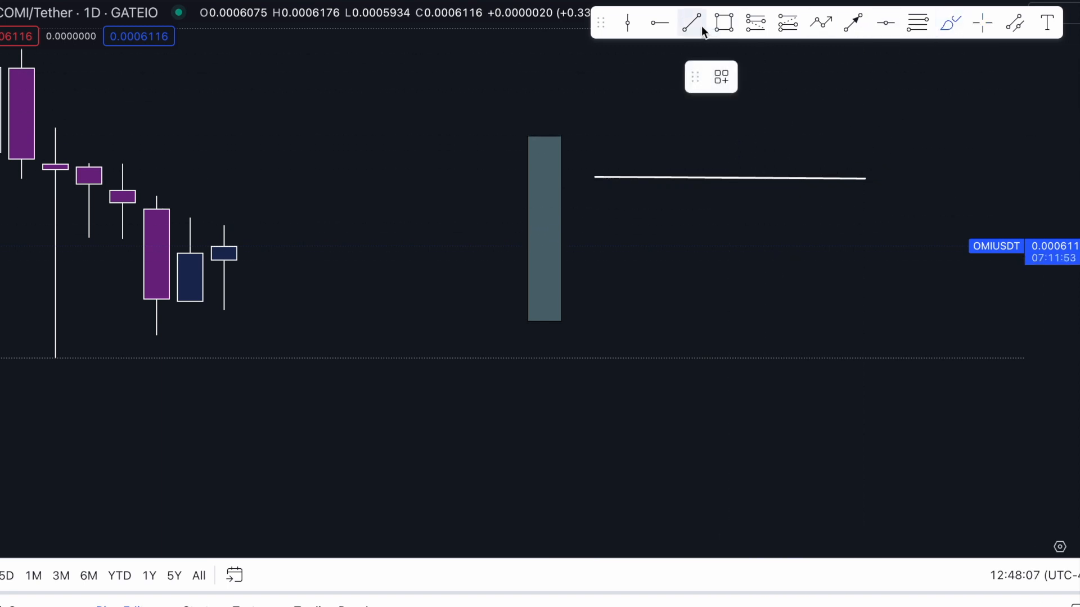
- Switch to straight trend lines and finish placing the small block below the diagram
{"action": "left_click", "coordinate": [722, 22]}
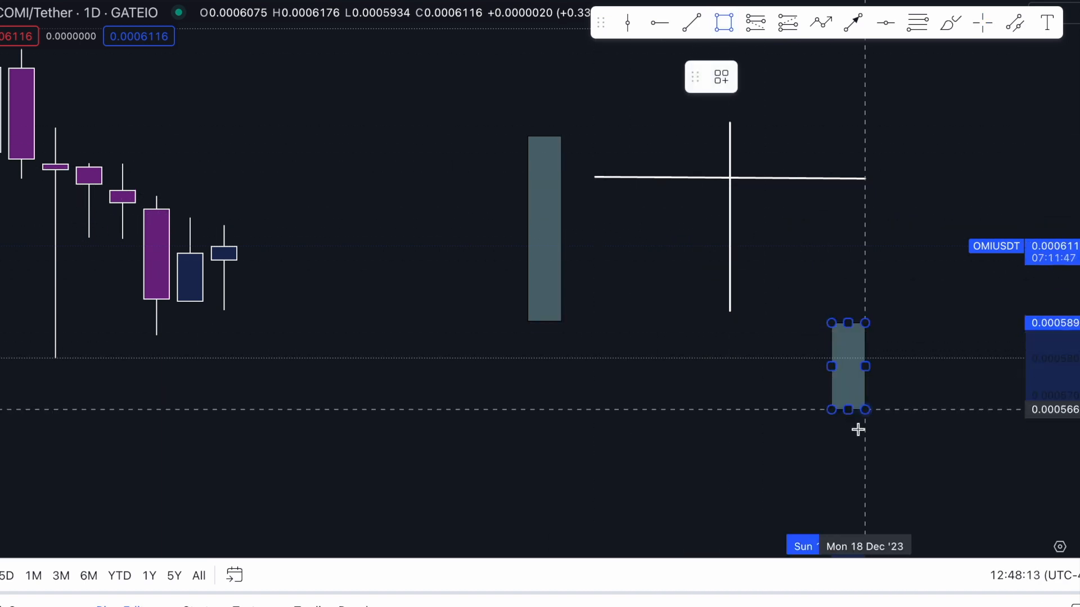
{"action": "left_click", "coordinate": [626, 23]}
{"action": "type", "text": "1"}
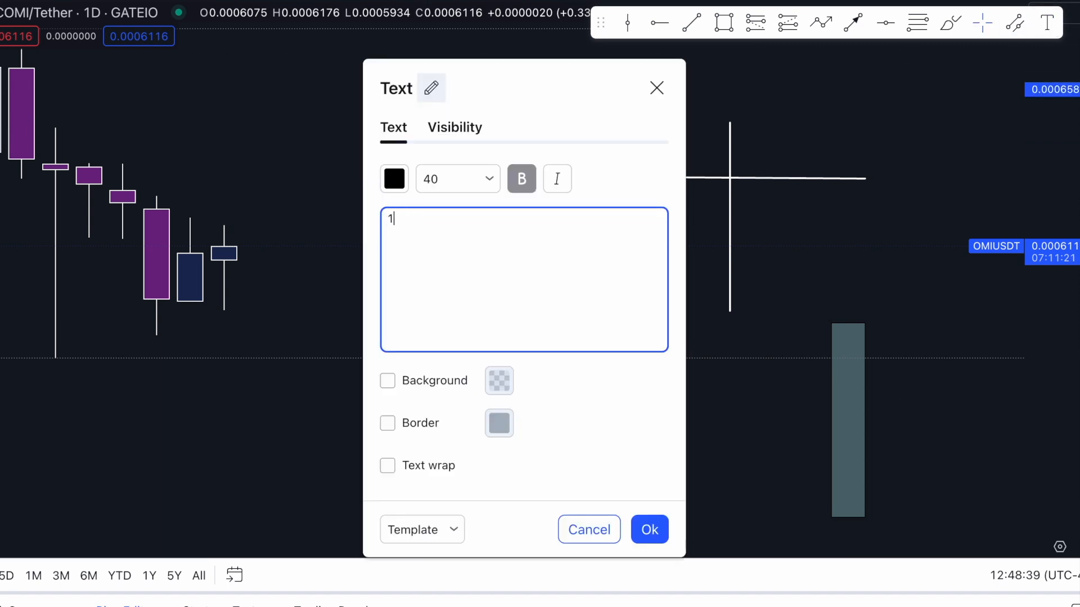
- Enter '1000' as a text label, confirm it, and colour it yellow
{"action": "type", "text": "000"}
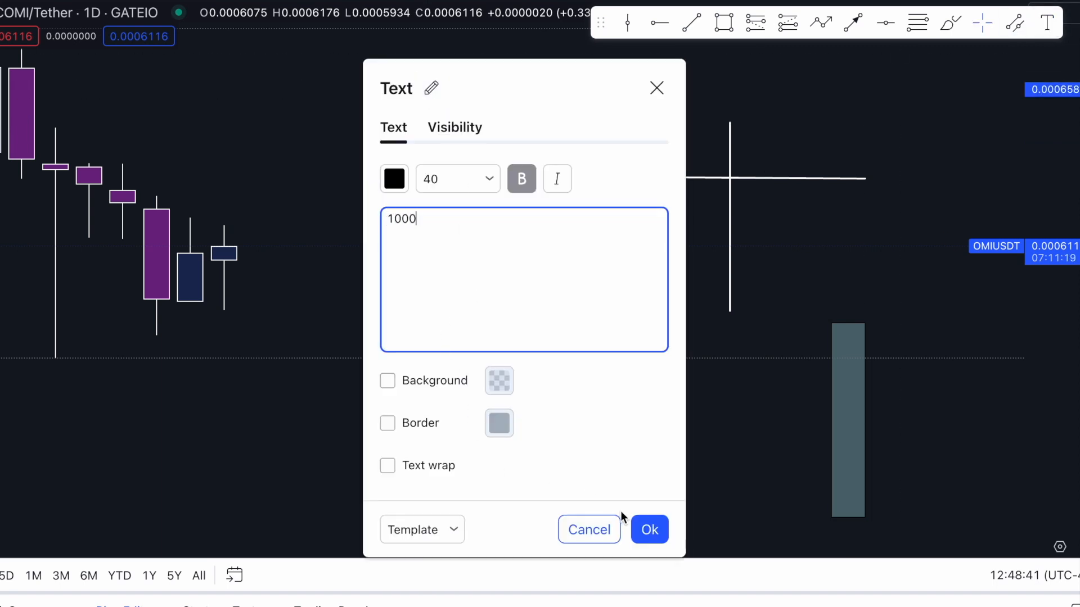
{"action": "left_click", "coordinate": [648, 530]}
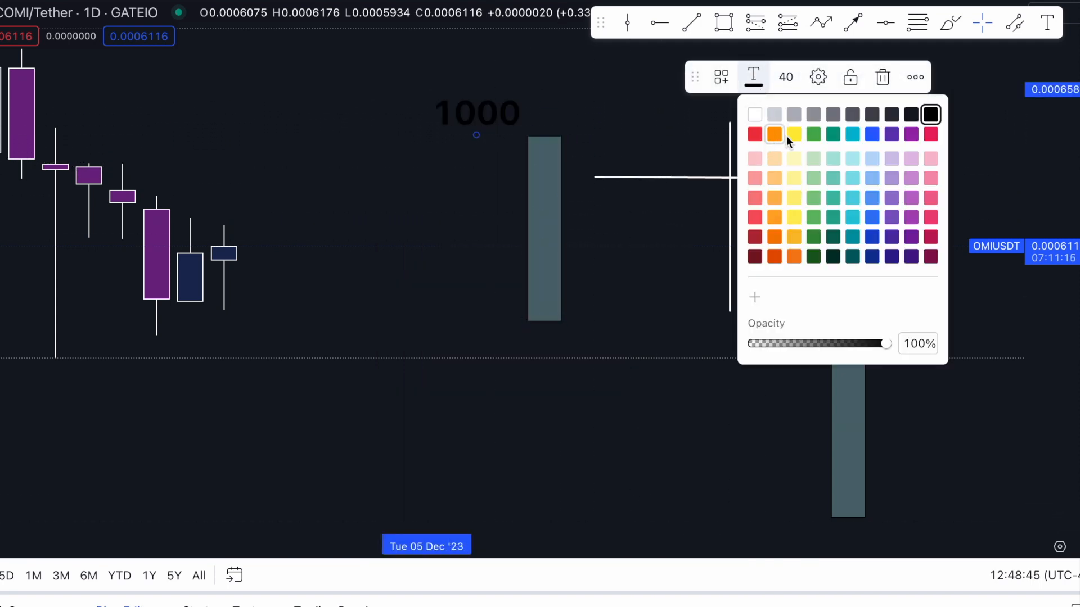
{"action": "left_click", "coordinate": [774, 134]}
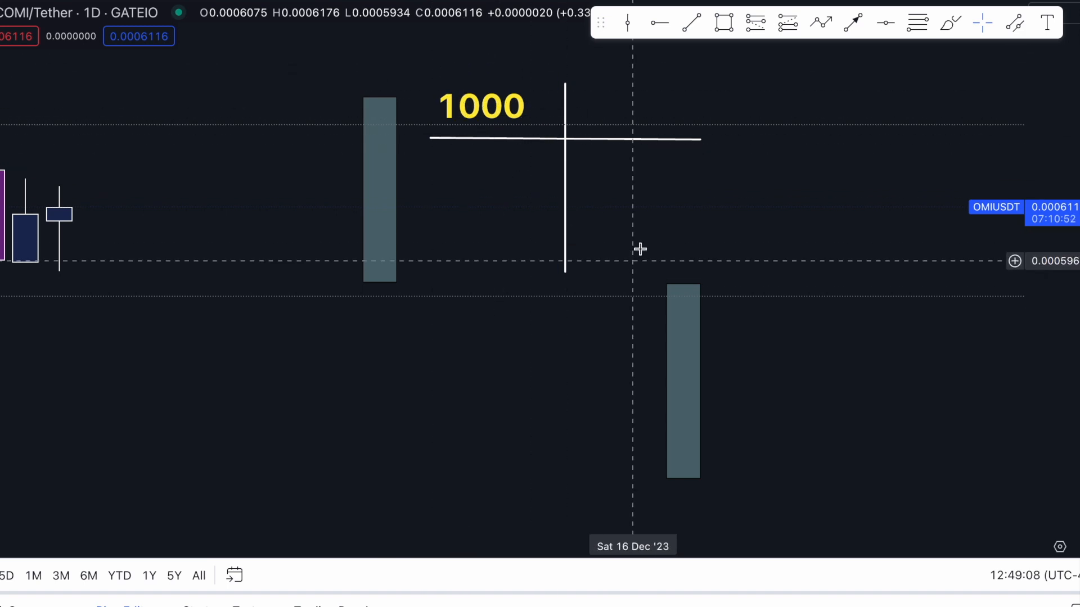
{"action": "mouse_move", "coordinate": [532, 170]}
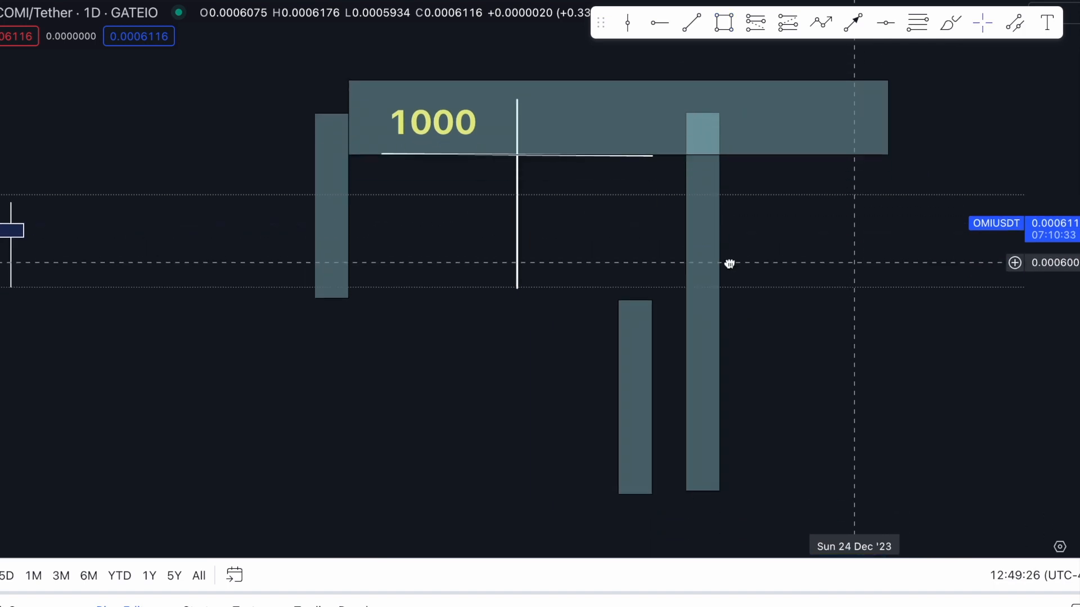
{"action": "mouse_move", "coordinate": [733, 58]}
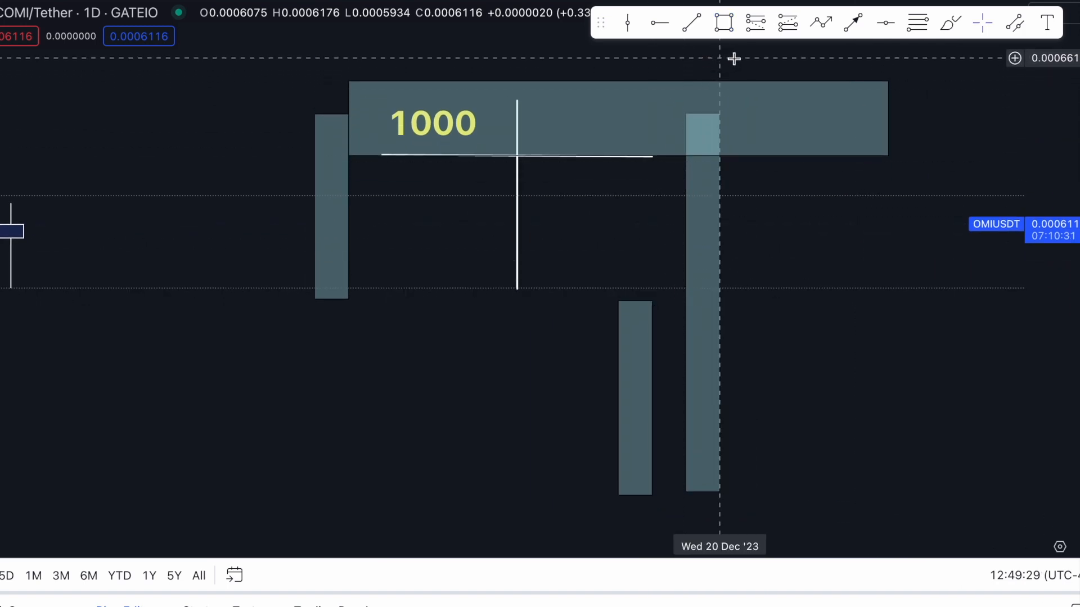
- Draw a yellow zigzag path heading down and right across the top zone
{"action": "left_click_drag", "start_coordinate": [719, 181], "coordinate": [750, 107]}
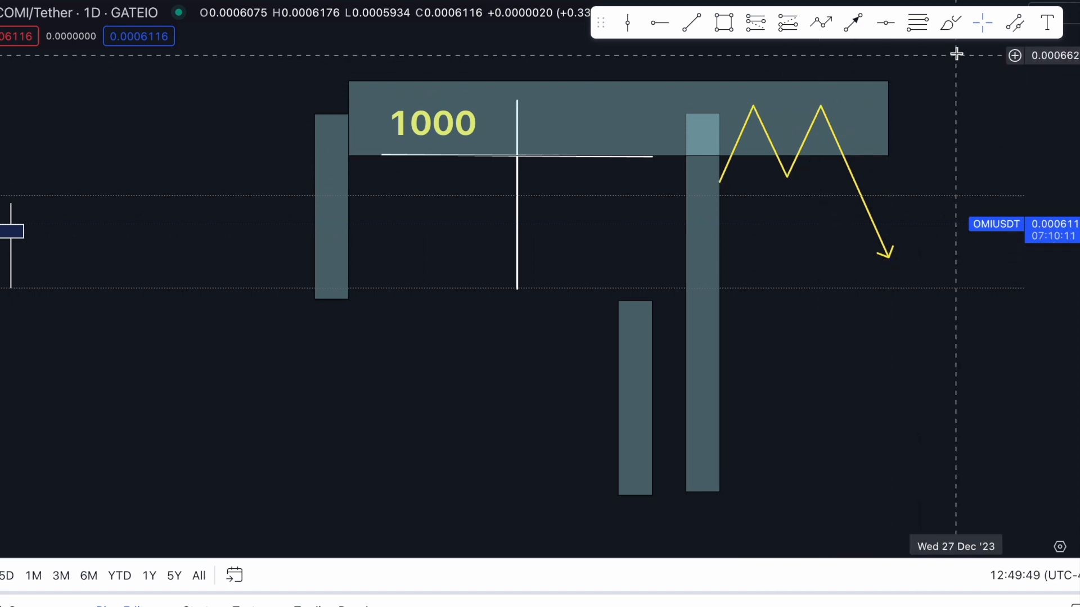
{"action": "mouse_move", "coordinate": [646, 200]}
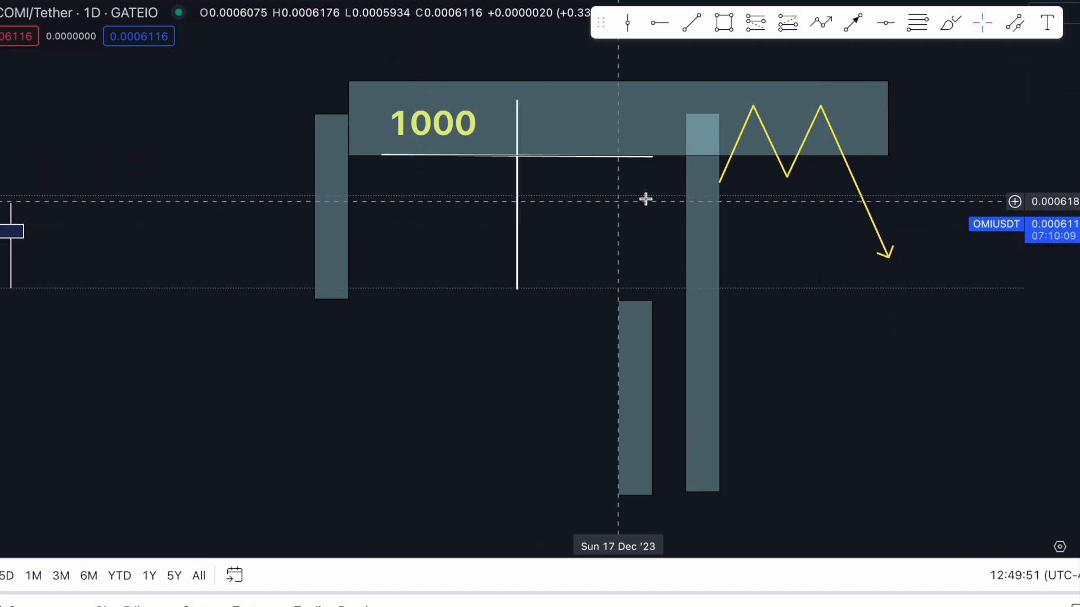
{"action": "mouse_move", "coordinate": [423, 210]}
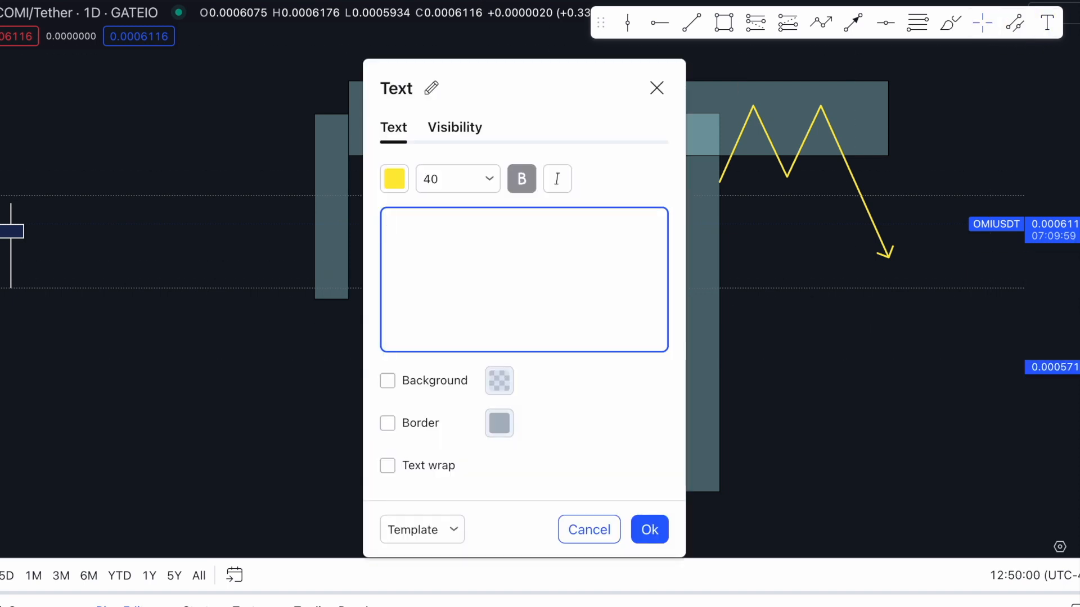
- Stack duplicated yellow '500' labels below the 1000, then add a dashed vertical line and shaded box
{"action": "type", "text": "500"}
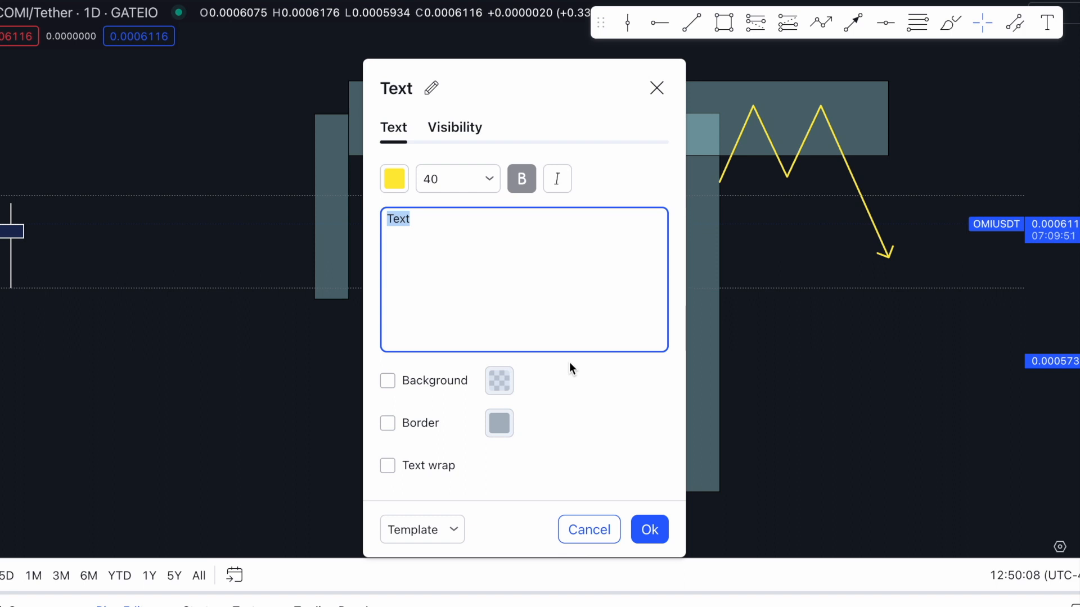
{"action": "type", "text": "500"}
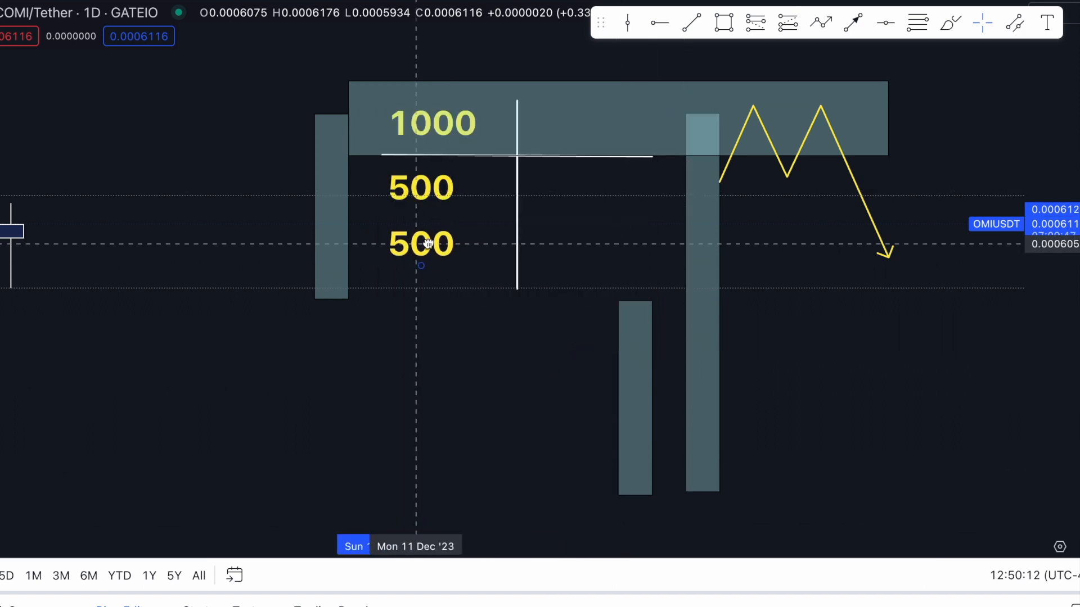
{"action": "right_click", "coordinate": [420, 259]}
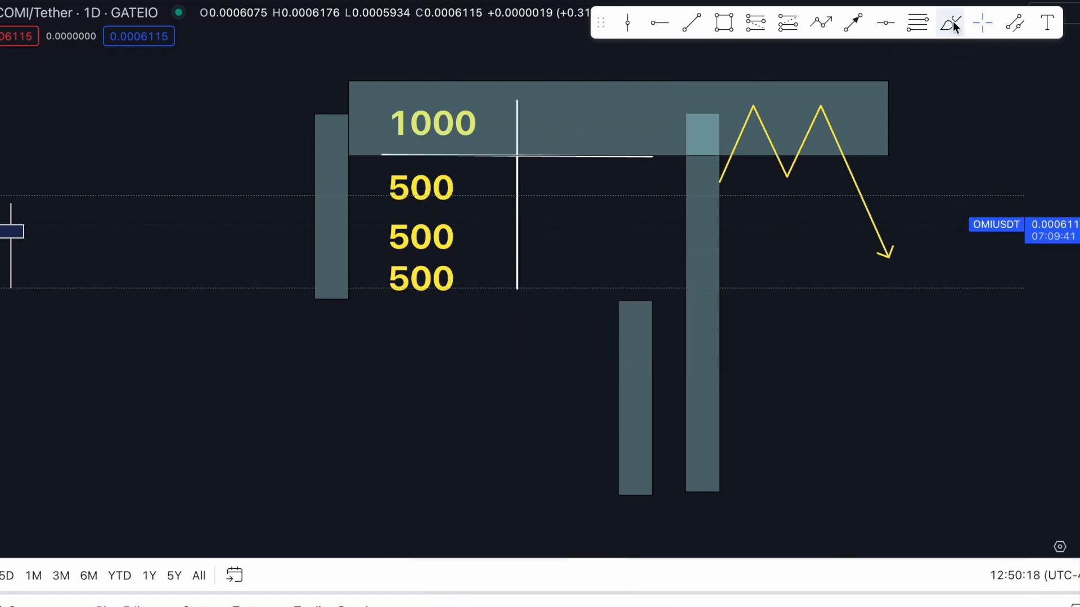
{"action": "left_click", "coordinate": [949, 22]}
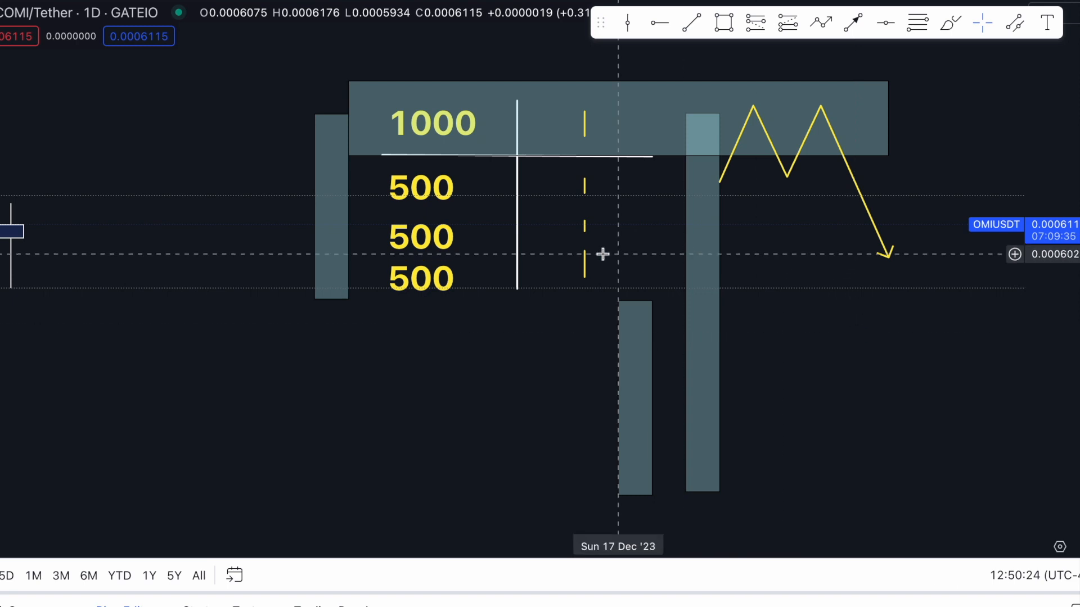
{"action": "mouse_move", "coordinate": [521, 212]}
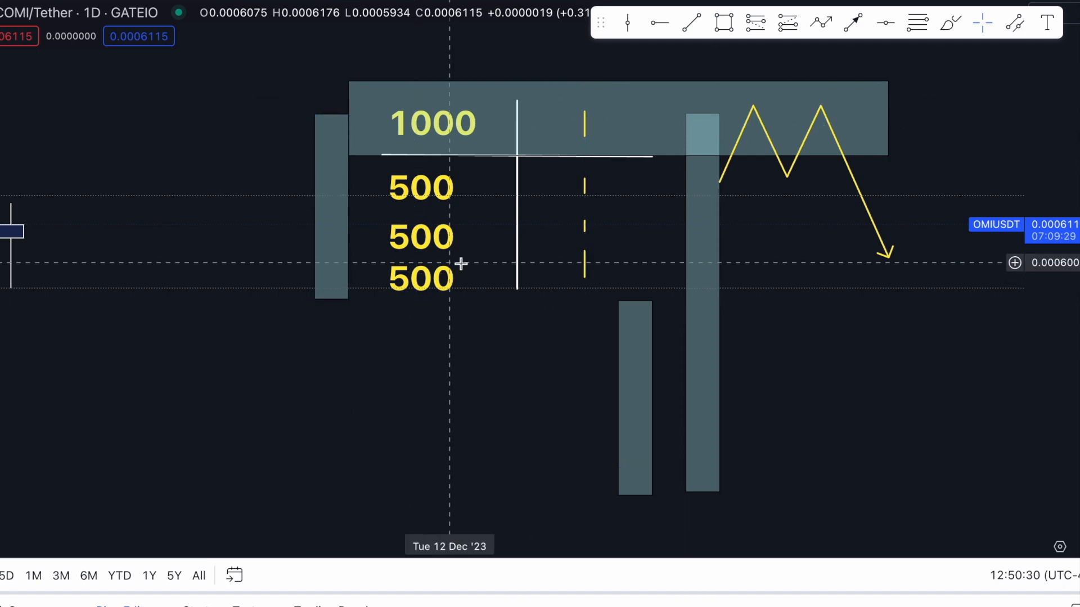
{"action": "left_click", "coordinate": [723, 23]}
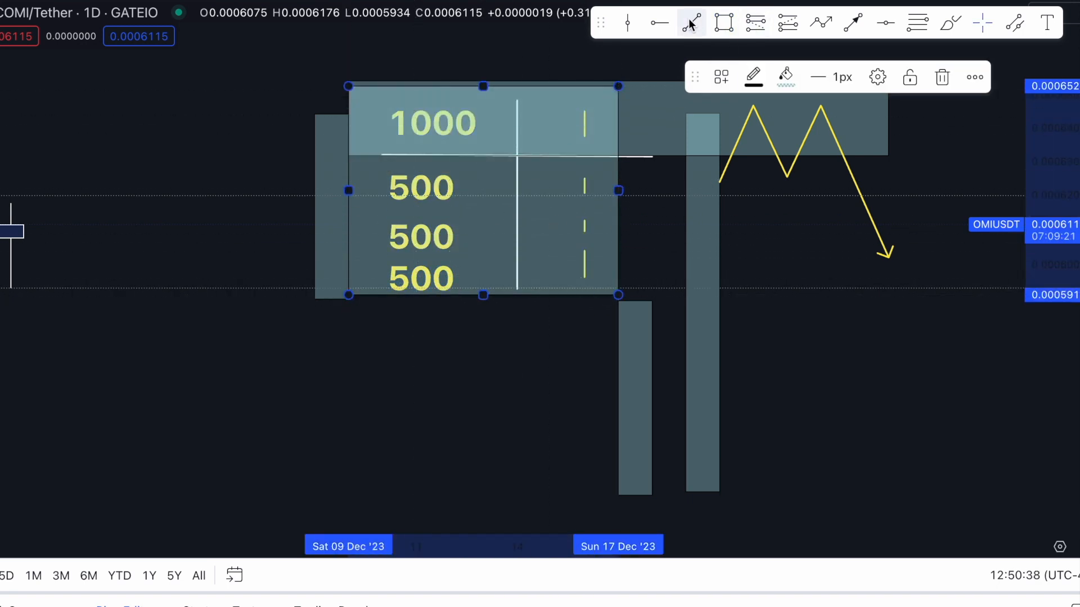
- Sketch a yellow loop around the 1000 and the stacked 500 labels
{"action": "left_click_drag", "start_coordinate": [451, 283], "coordinate": [584, 212]}
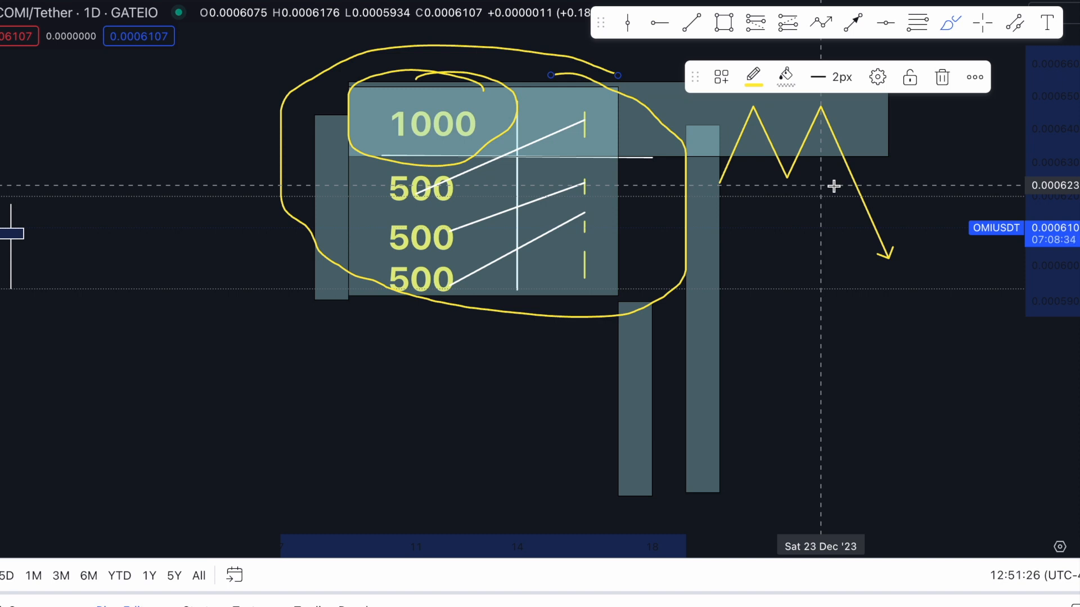
{"action": "mouse_move", "coordinate": [820, 210]}
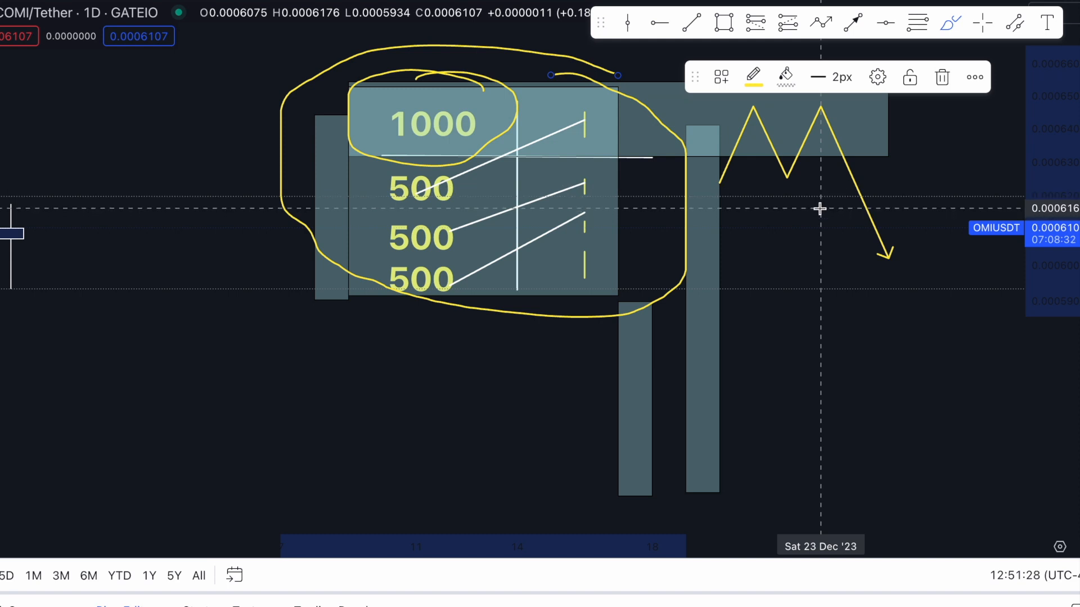
{"action": "mouse_move", "coordinate": [844, 196]}
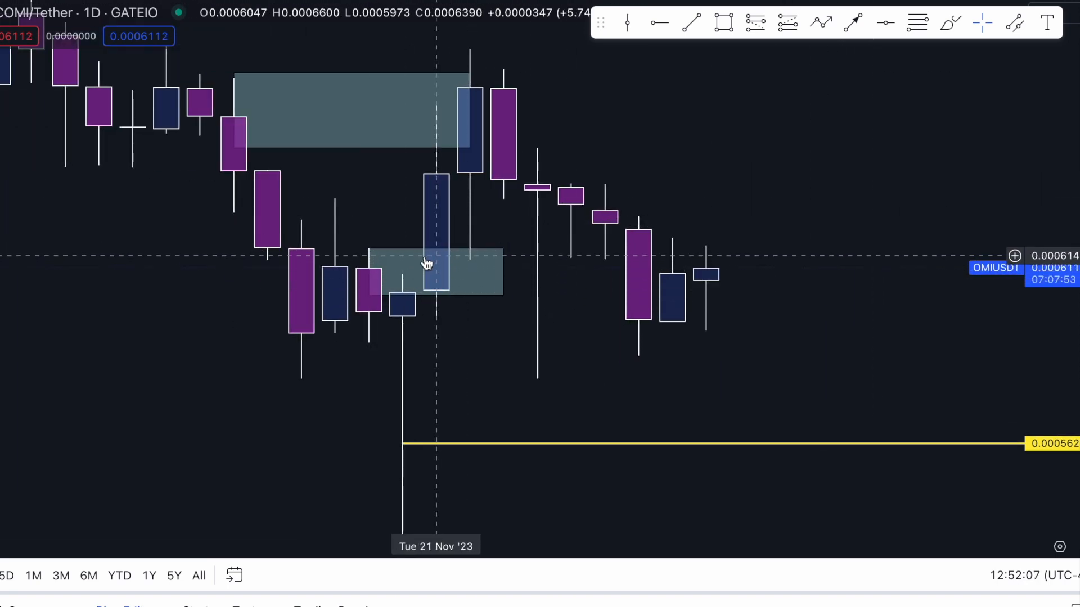
{"action": "mouse_move", "coordinate": [441, 255]}
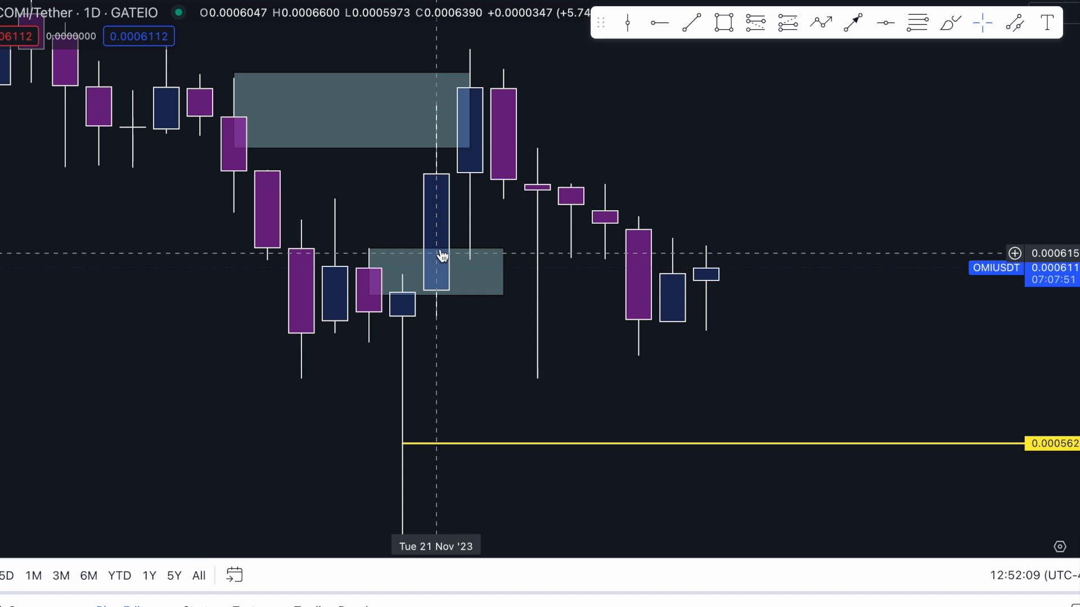
- Pan the candlestick chart to bring the shaded zones back into view
{"action": "left_click_drag", "start_coordinate": [874, 111], "coordinate": [506, 120]}
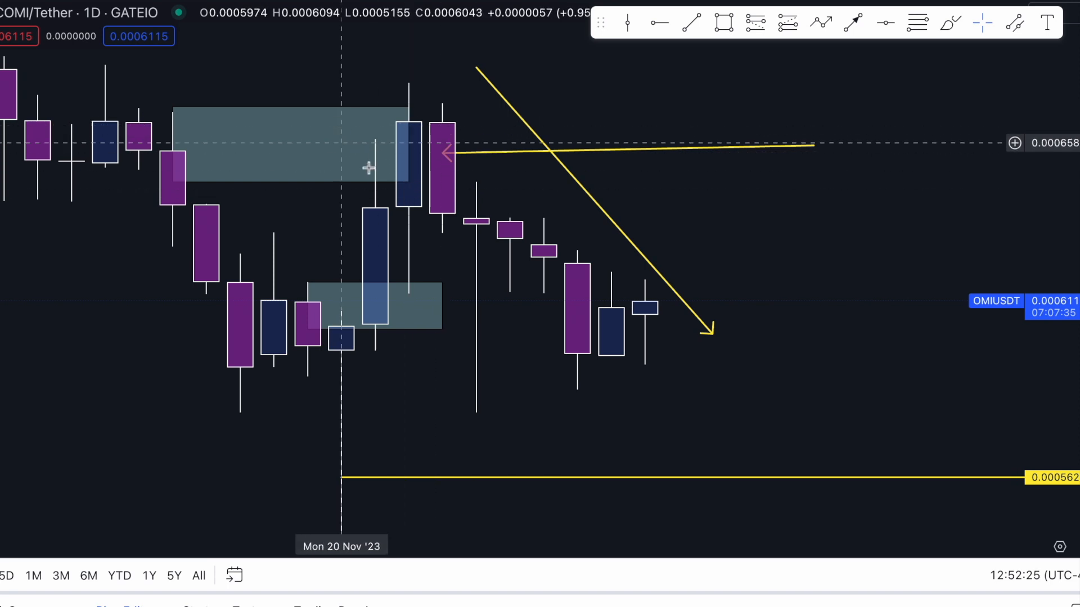
{"action": "mouse_move", "coordinate": [399, 220]}
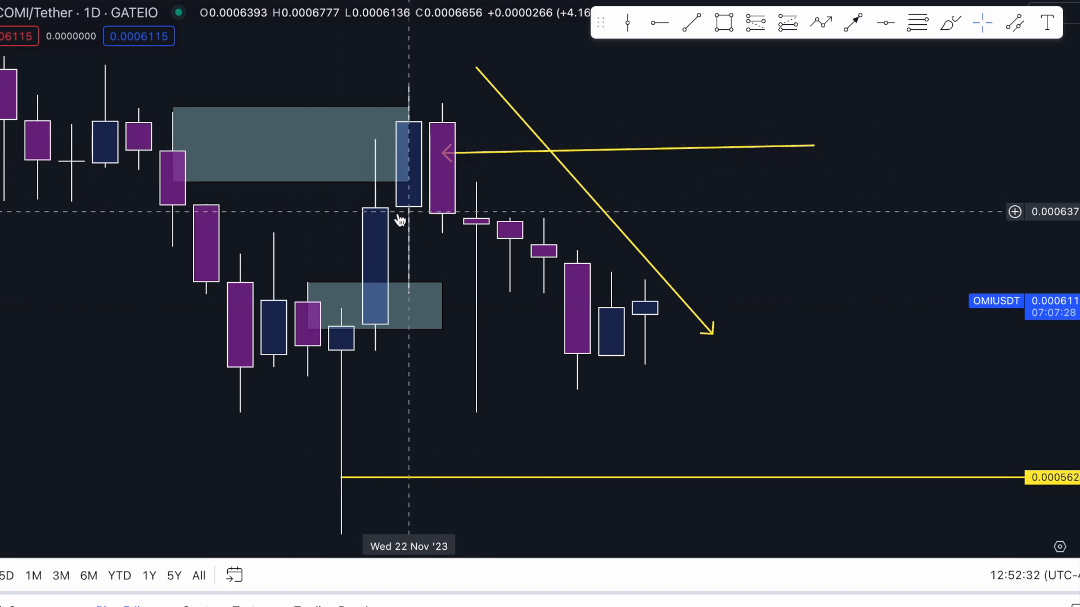
{"action": "mouse_move", "coordinate": [575, 372]}
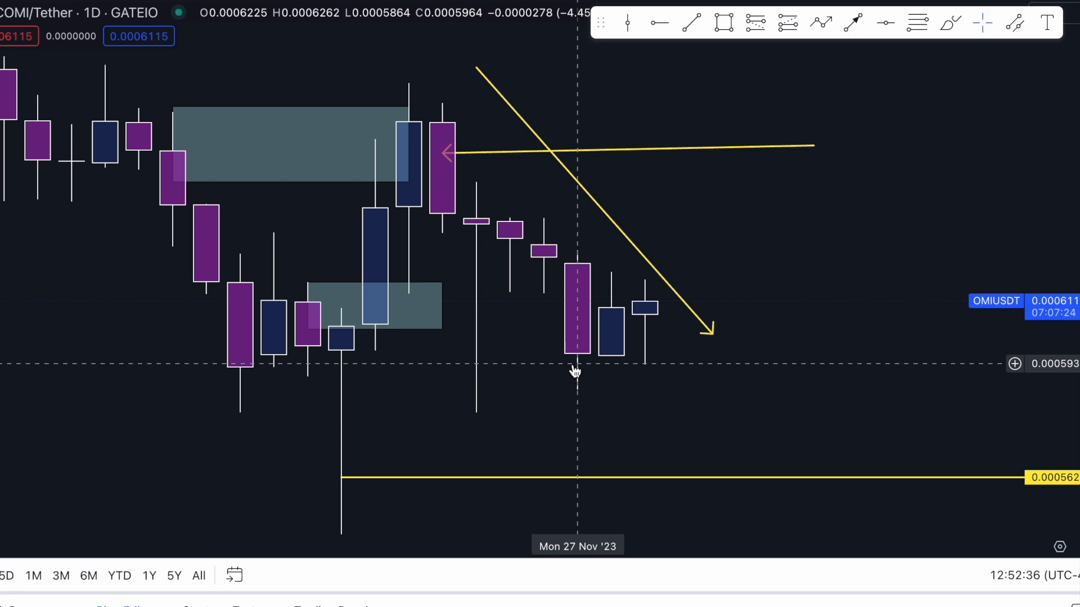
{"action": "mouse_move", "coordinate": [544, 363]}
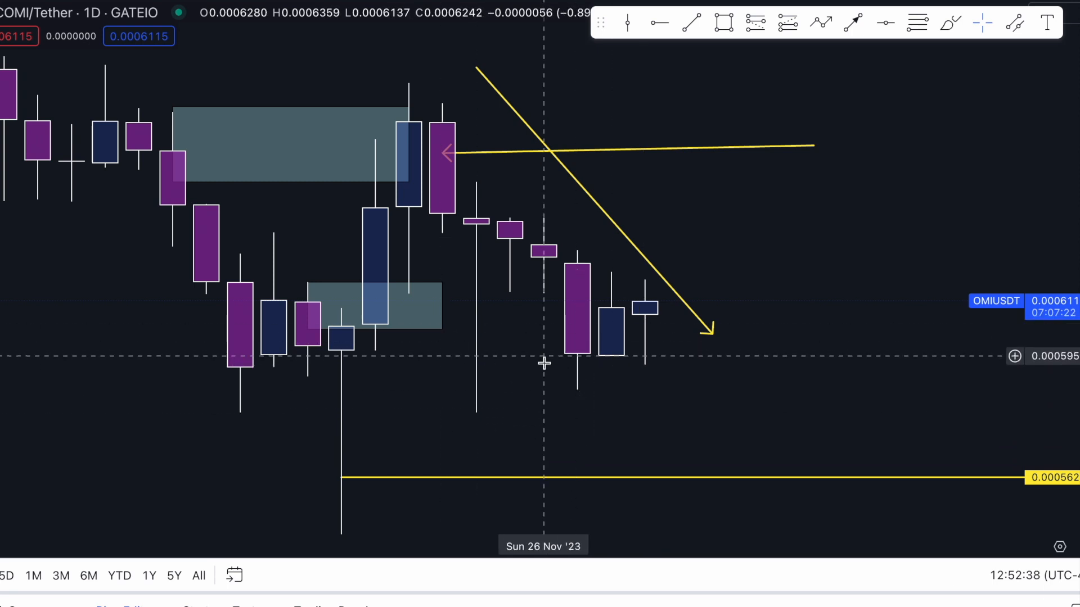